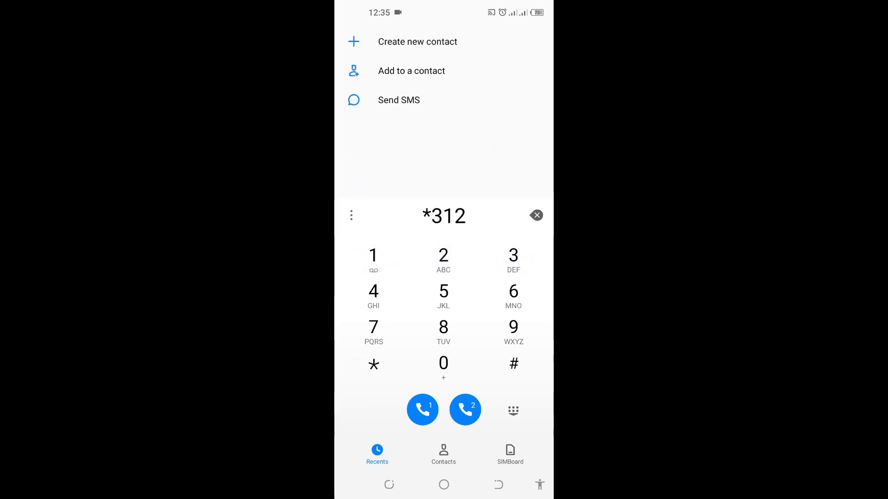
# Step: Dial and send *312*100*1# to cancel the 100 bundle's auto-renewal
pyautogui.click(373, 364)
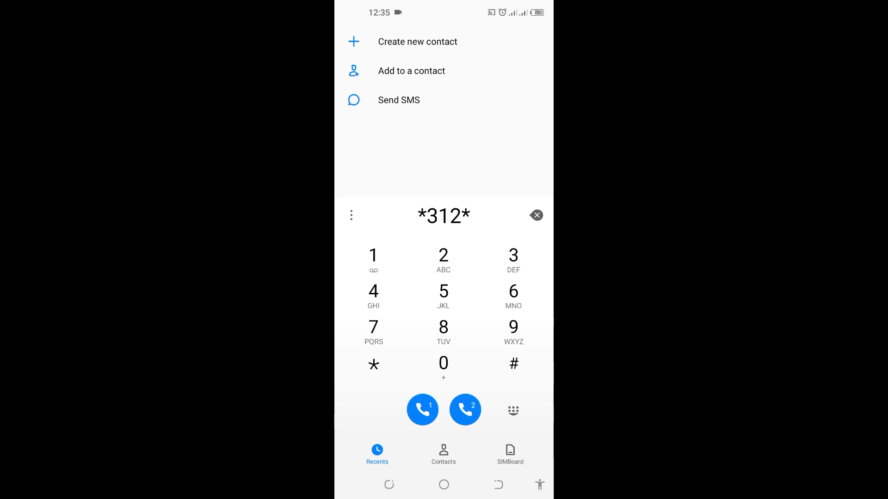
pyautogui.click(373, 255)
pyautogui.write('100*1')
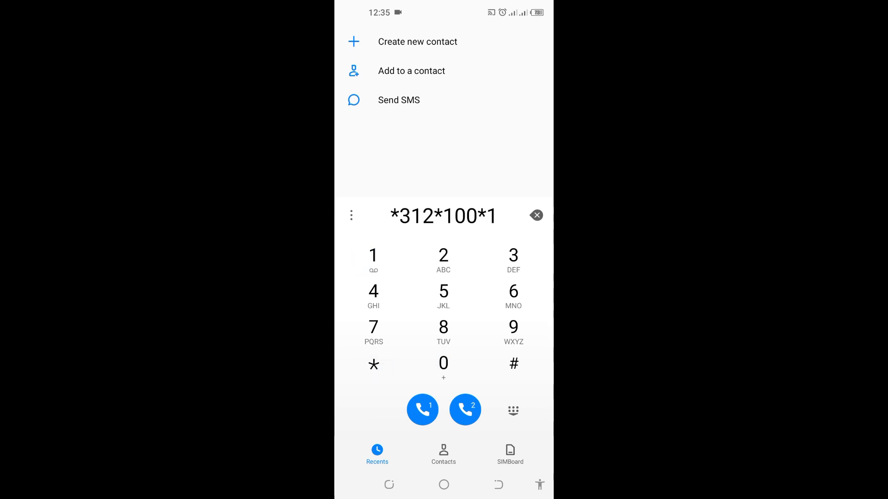
pyautogui.click(513, 363)
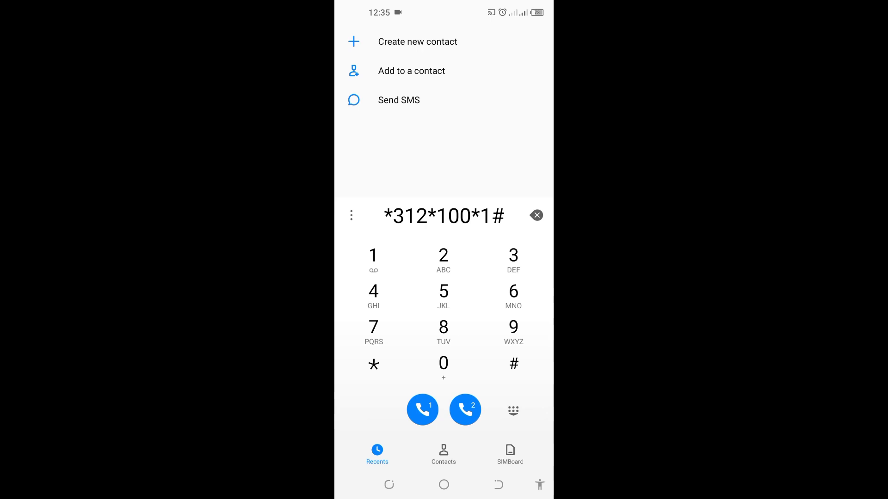
pyautogui.click(422, 410)
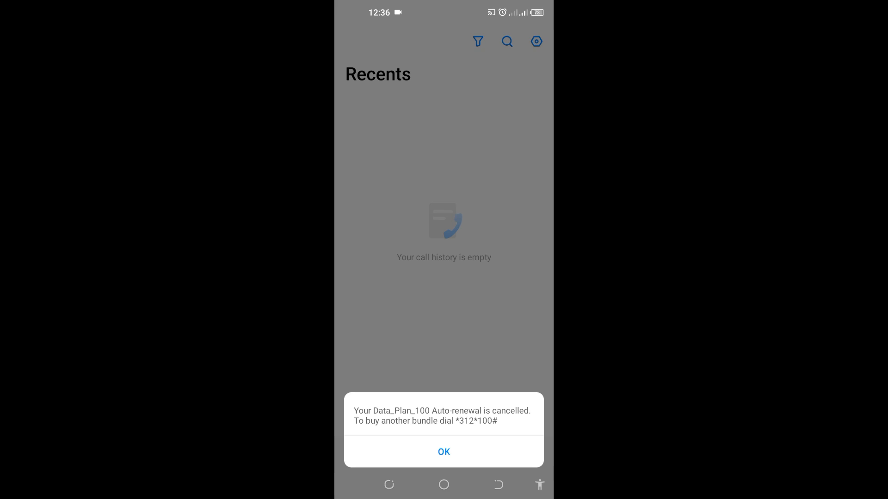
# Step: Dismiss the USSD cancellation popup and bring the dialpad back for *312
pyautogui.click(444, 452)
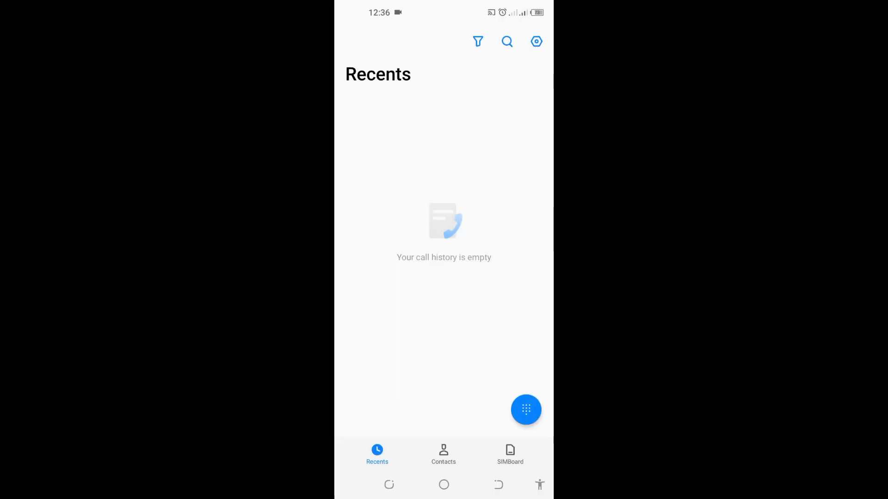
pyautogui.click(525, 409)
pyautogui.write('*312')
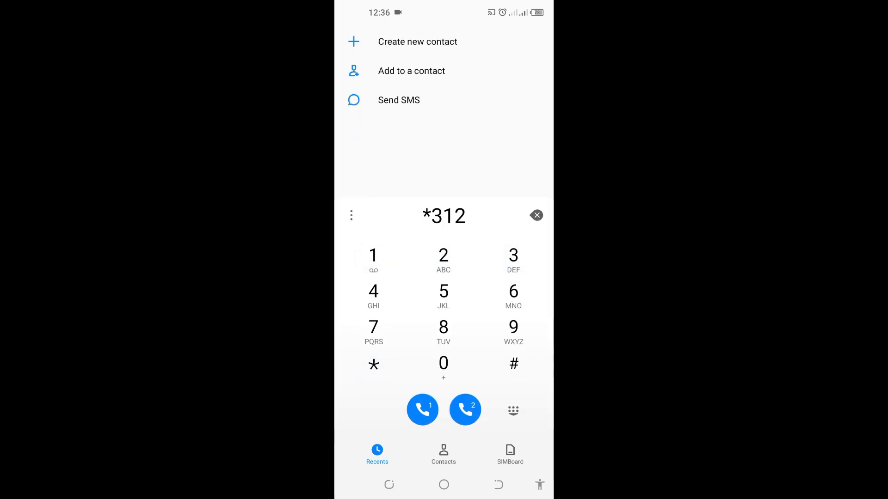
# Step: Complete and send *312*500*1# for the 500 bundle
pyautogui.click(373, 364)
pyautogui.write('*500*1#')
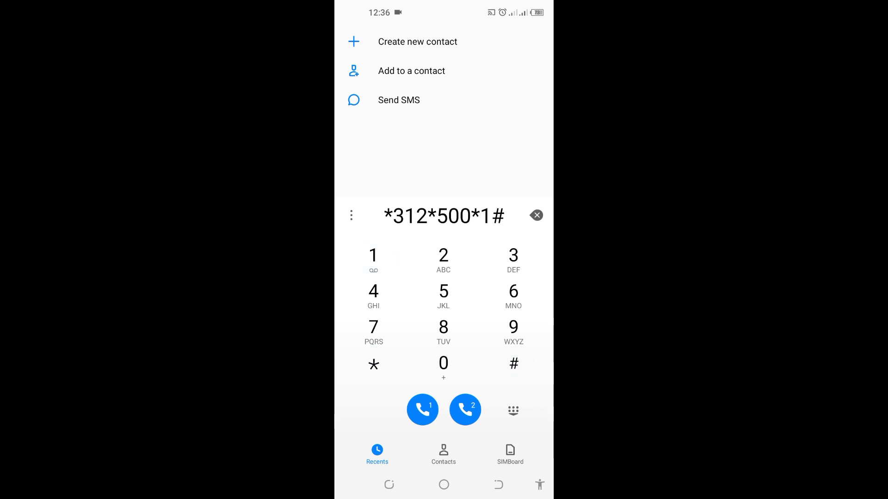
pyautogui.click(421, 410)
pyautogui.write('*3')
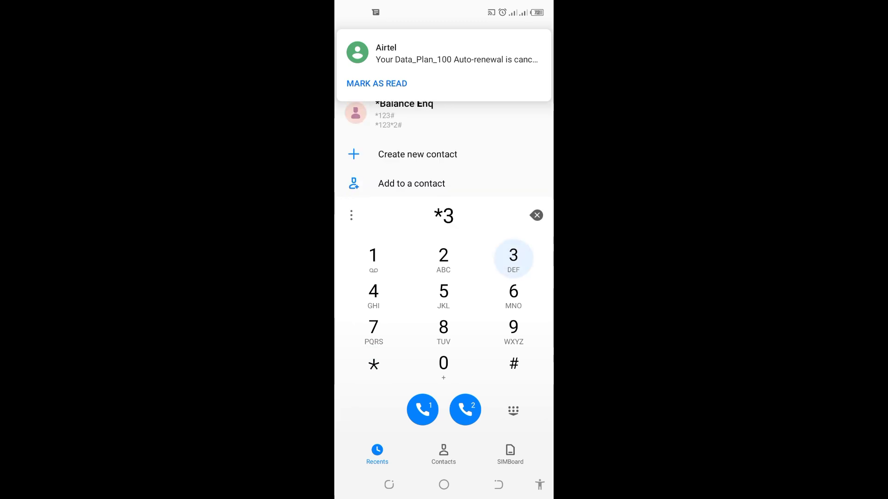
# Step: Enter the full code *312*1000*1# for the 1000 bundle
pyautogui.click(373, 255)
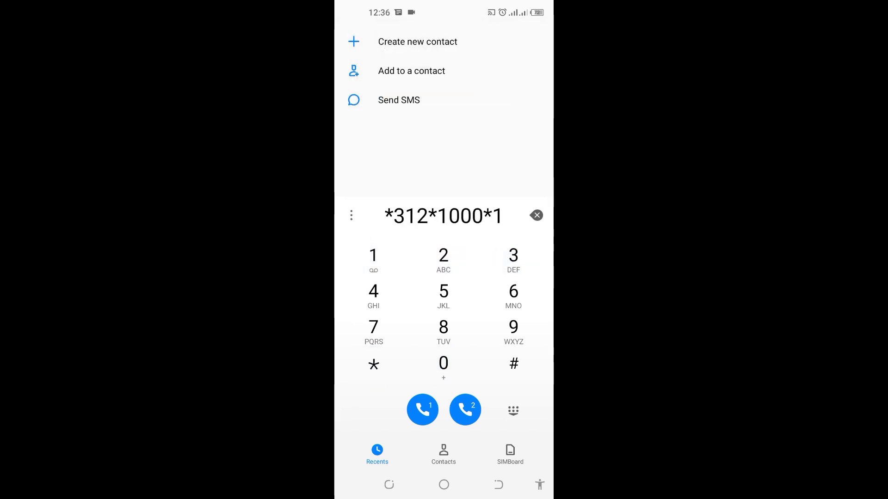
pyautogui.click(513, 363)
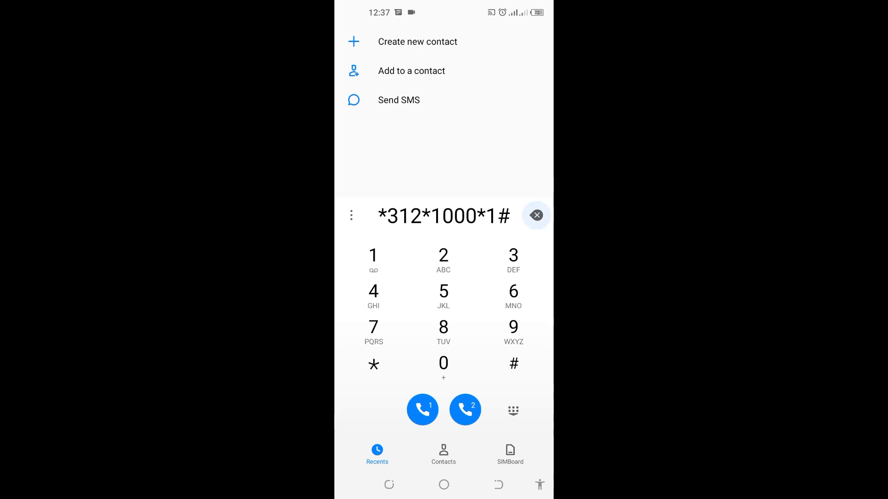
# Step: Clear the code field and start an SMS to 2442
pyautogui.click(535, 215)
pyautogui.write('2442')
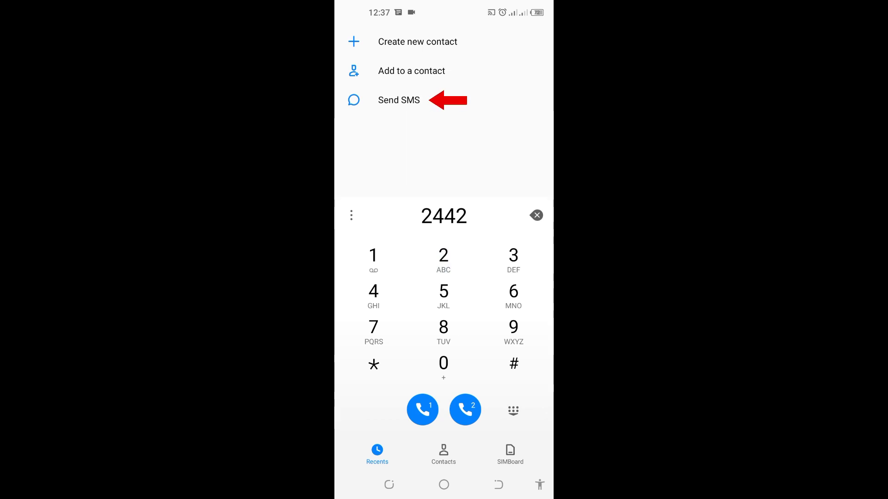
pyautogui.click(398, 100)
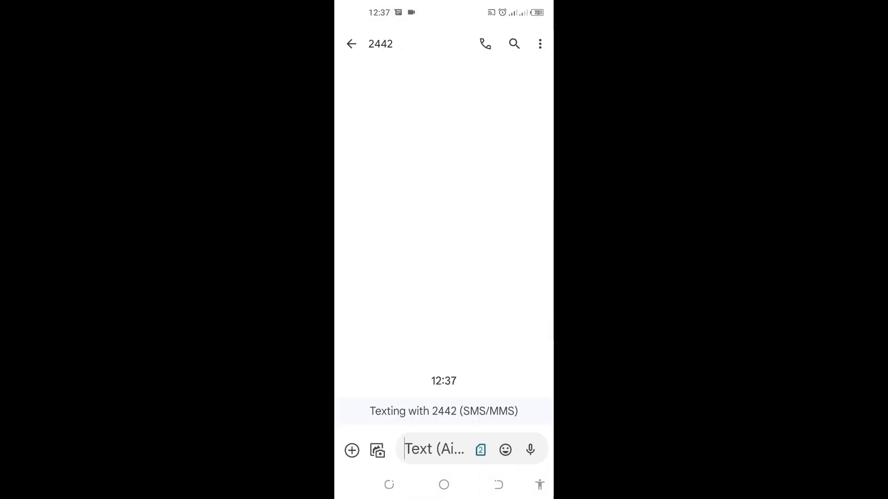
# Step: Type STOP in the message box and send it to 2442
pyautogui.click(435, 449)
pyautogui.write('S')
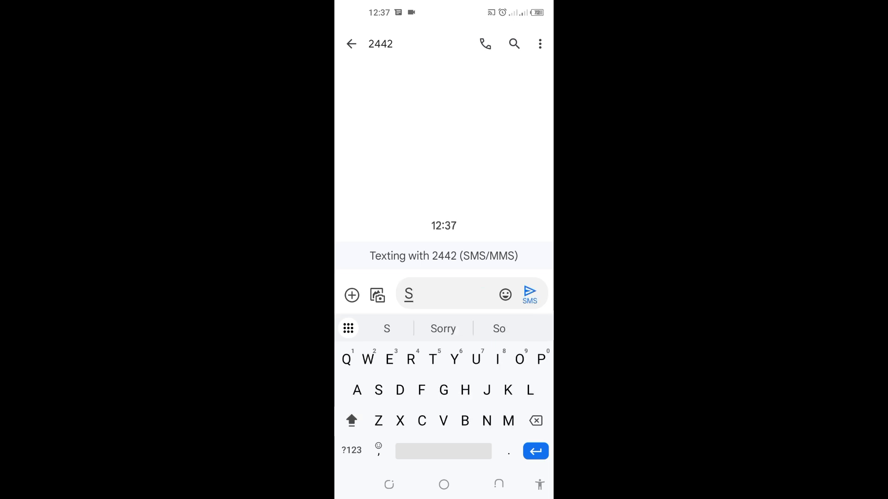
pyautogui.write('TOP')
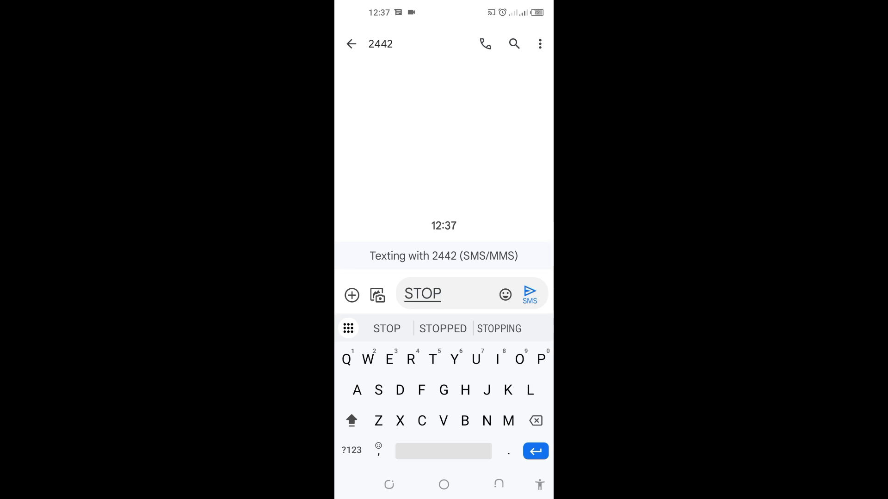
pyautogui.click(530, 294)
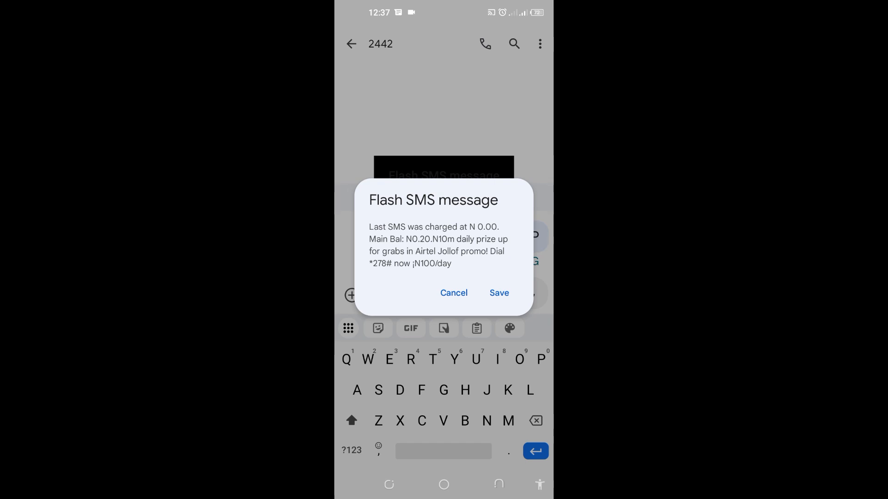
# Step: Close the flash SMS balance notice and refocus the message box
pyautogui.click(453, 293)
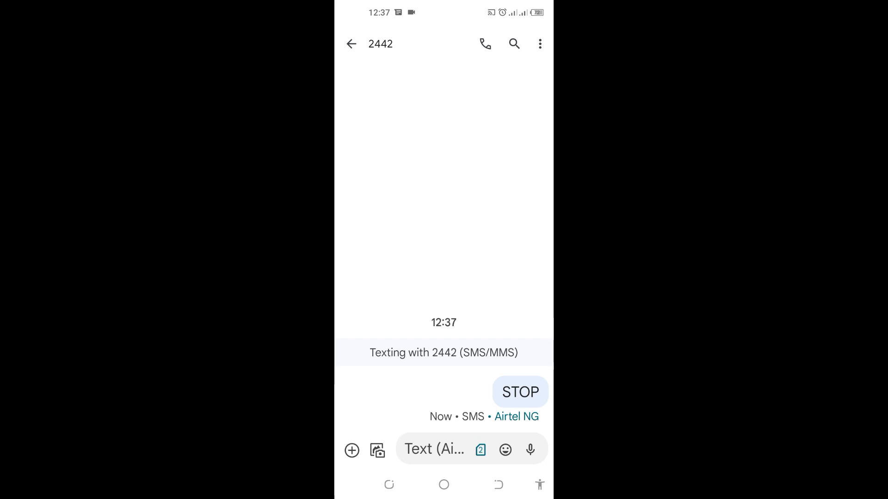
pyautogui.click(436, 450)
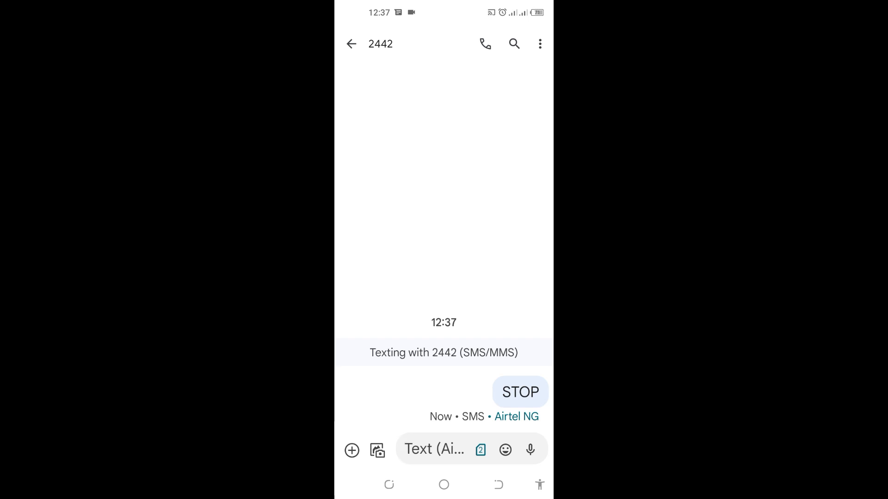
pyautogui.click(436, 450)
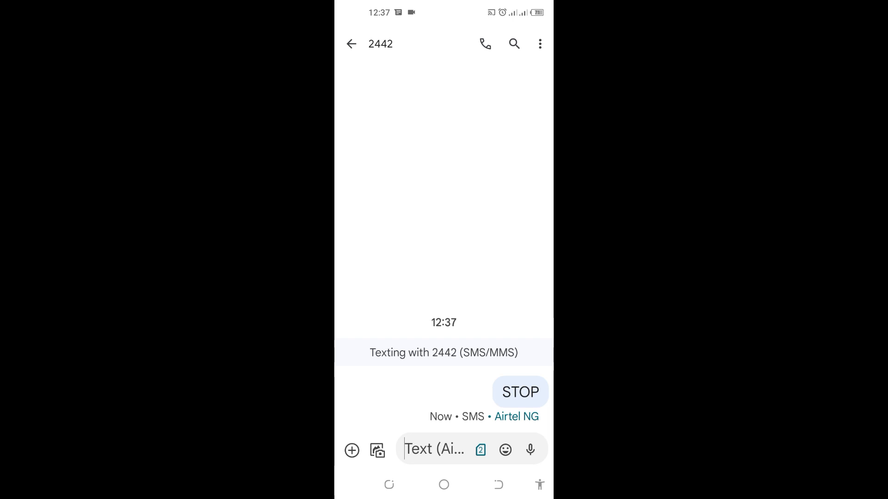